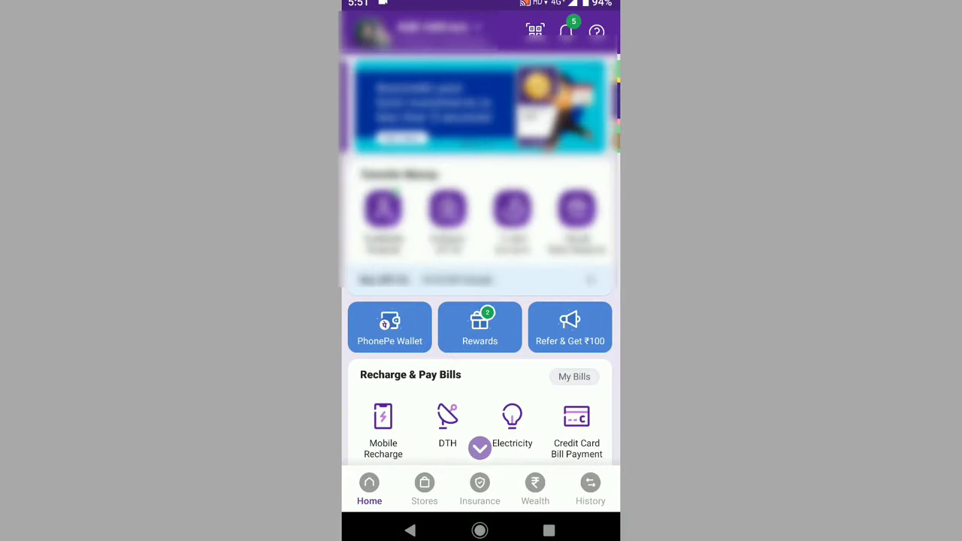
Open See All under Recharge & Pay Bills and scroll to the Utilities section.
scroll("down", 3)
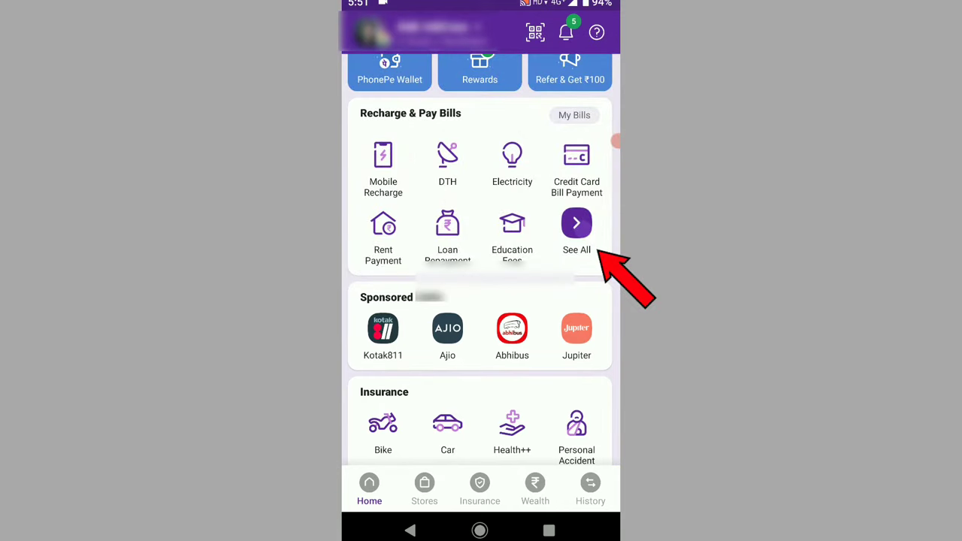
left_click(577, 223)
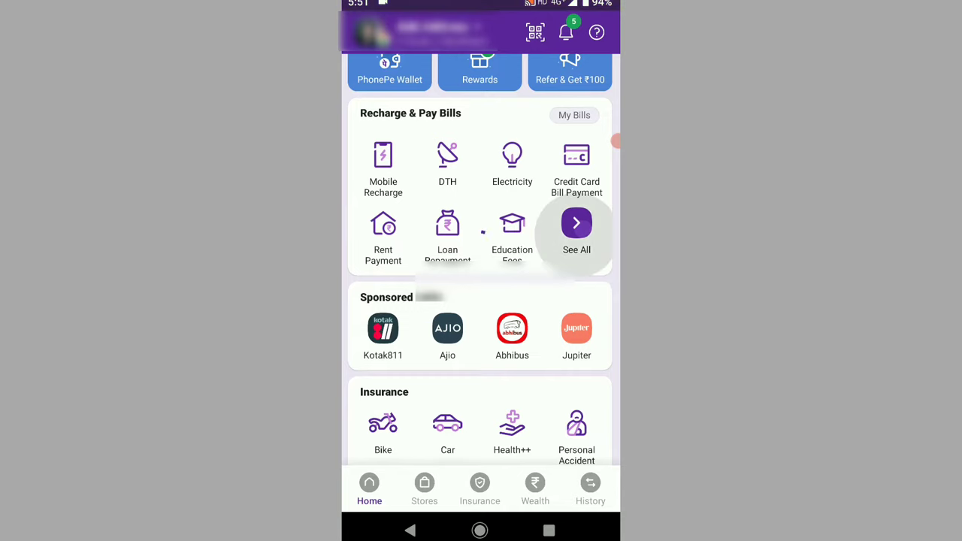
left_click(577, 229)
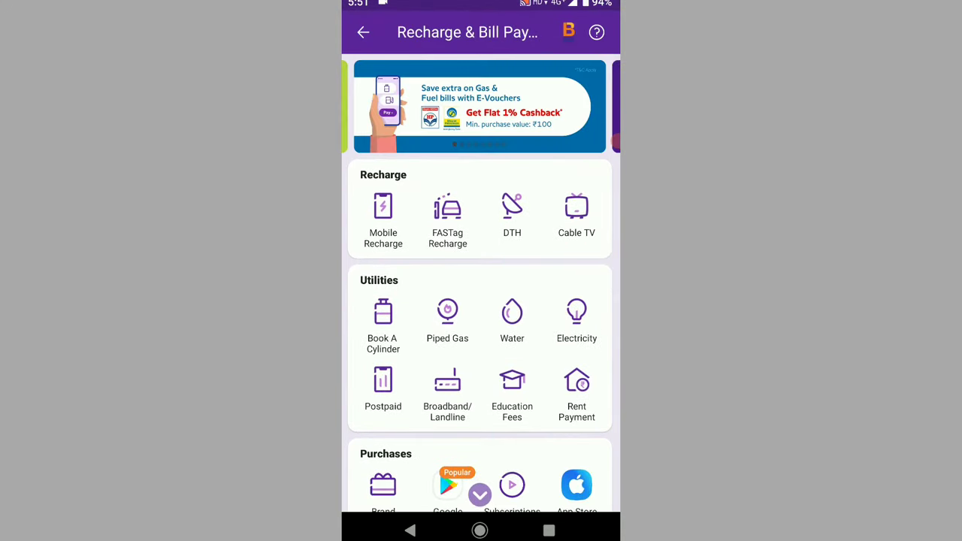
scroll("down", 3)
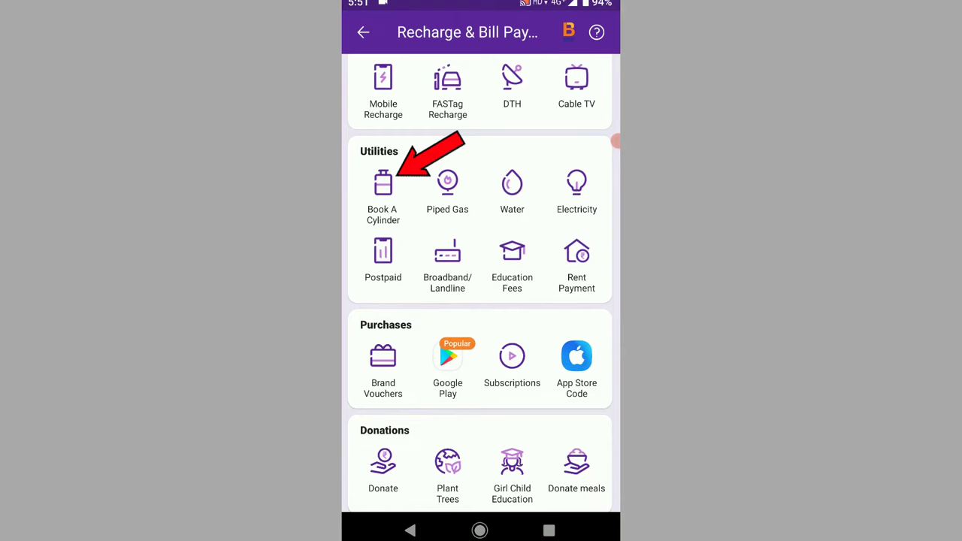
Choose Book A Cylinder and select Bharat Gas as the gas provider.
left_click(382, 184)
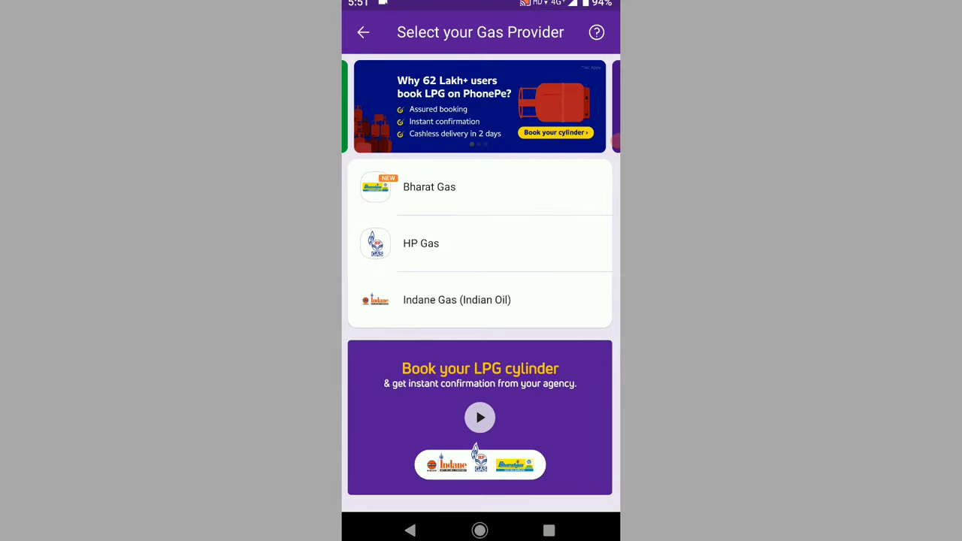
left_click(429, 186)
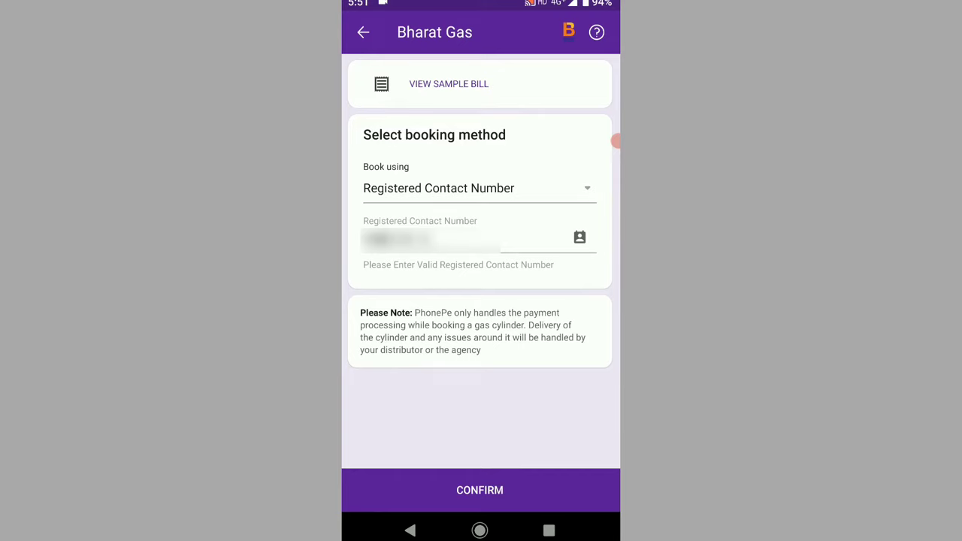
Switch the Book using option to LPG ID and tap its input field.
left_click(479, 188)
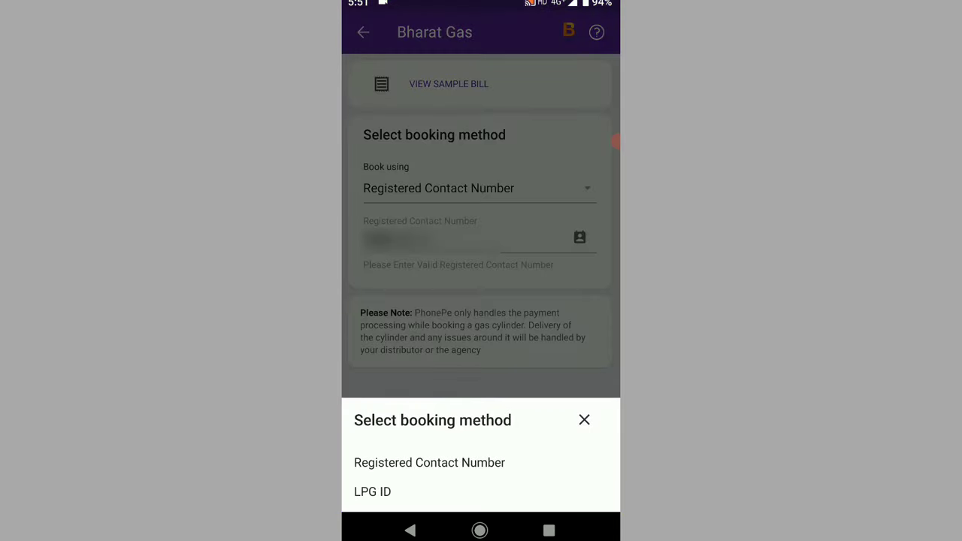
left_click(373, 491)
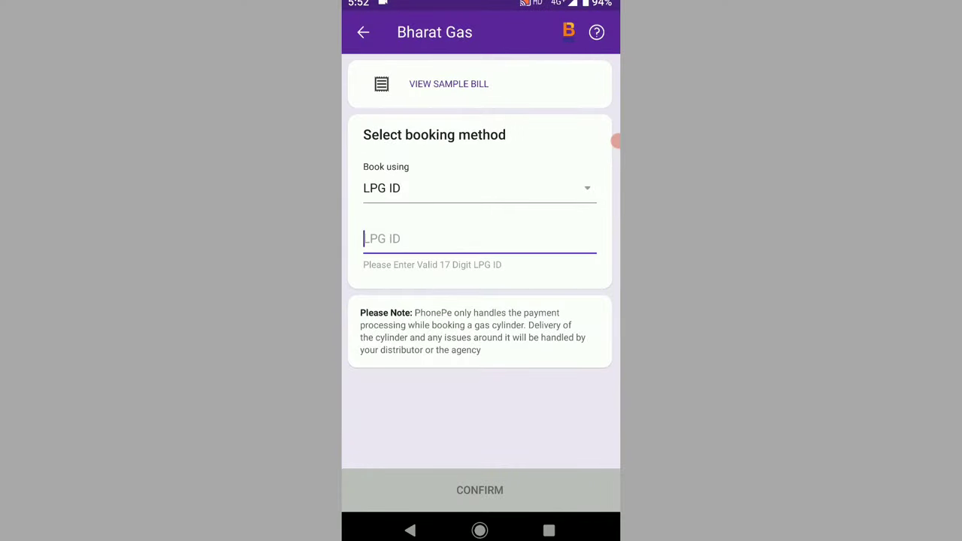
left_click(479, 238)
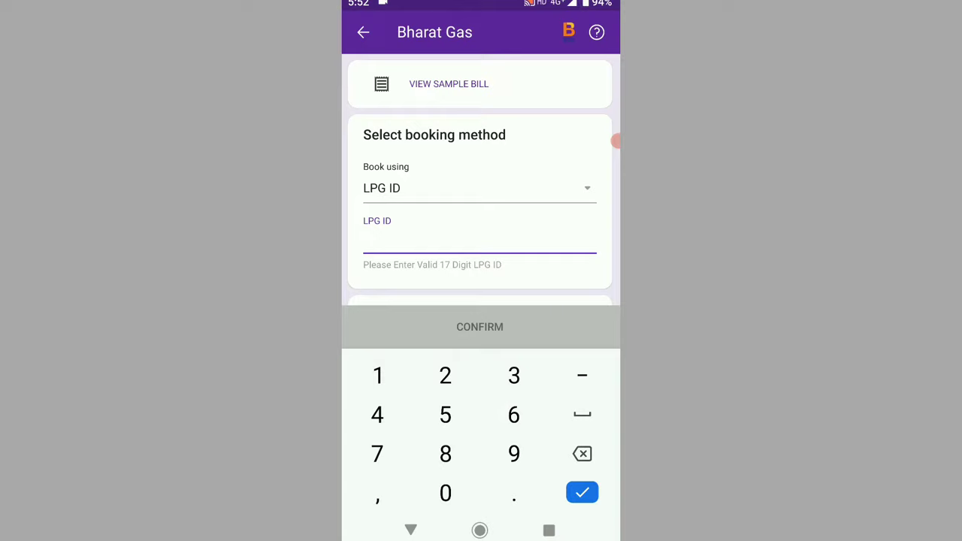
left_click(480, 240)
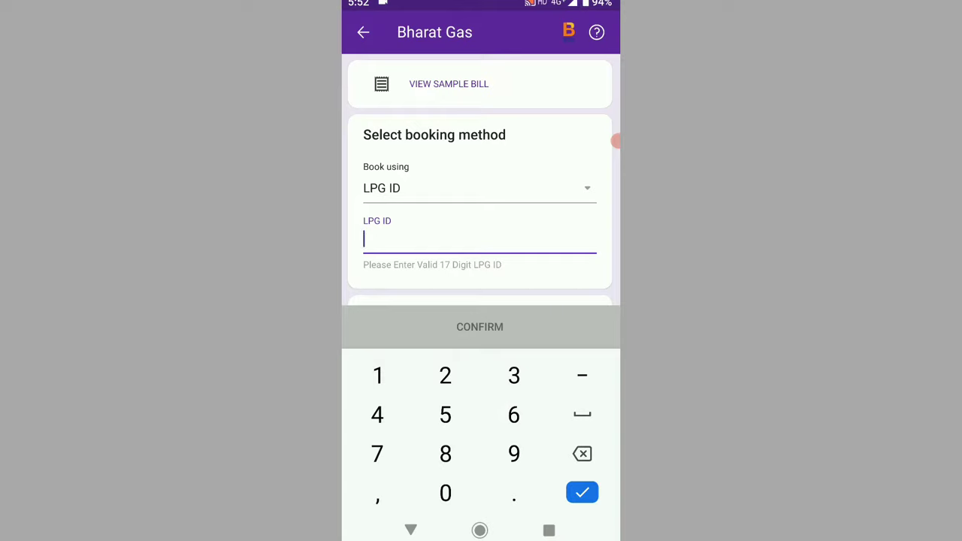
Change Book using back to Registered Contact Number and fill in the number.
left_click(479, 188)
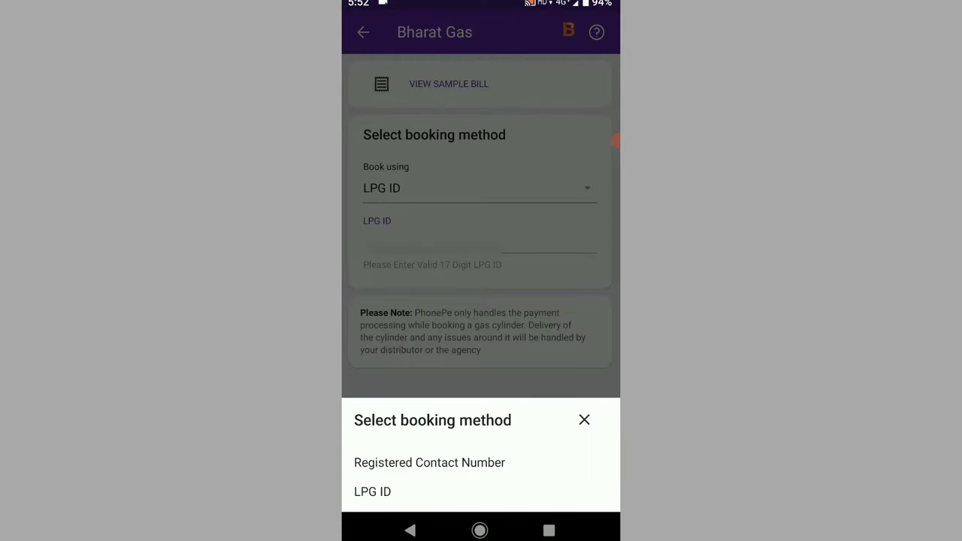
left_click(429, 462)
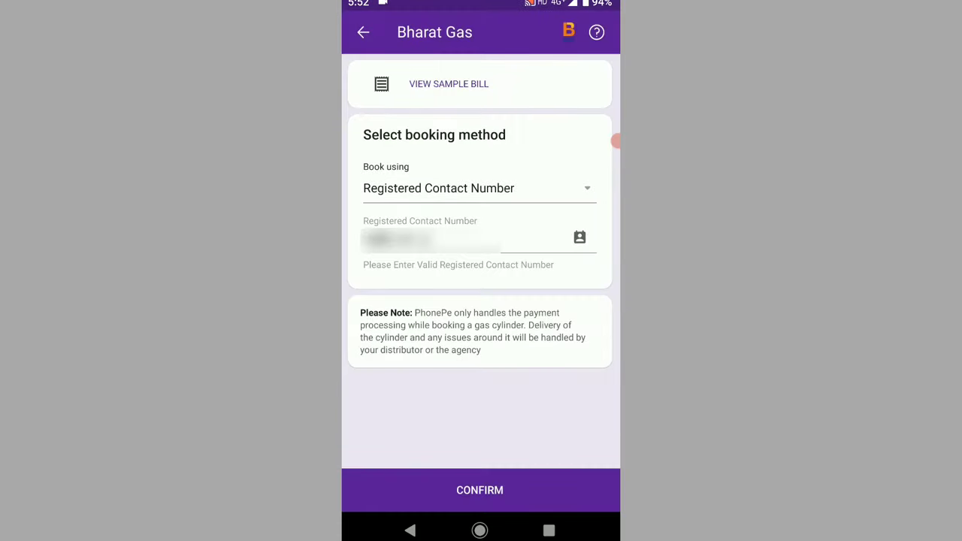
left_click(432, 239)
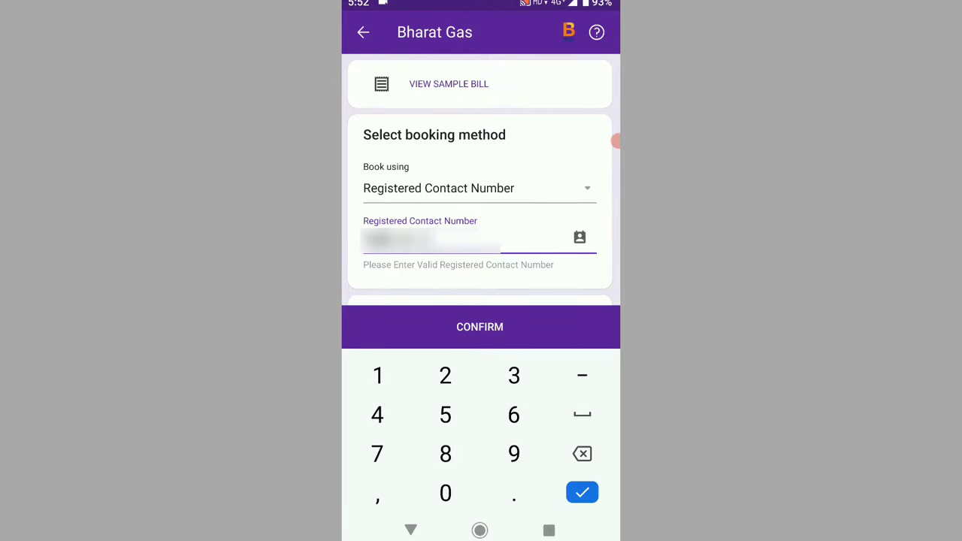
Confirm the booking details to fetch the ₹1,103 Bharat Gas bill.
left_click(582, 493)
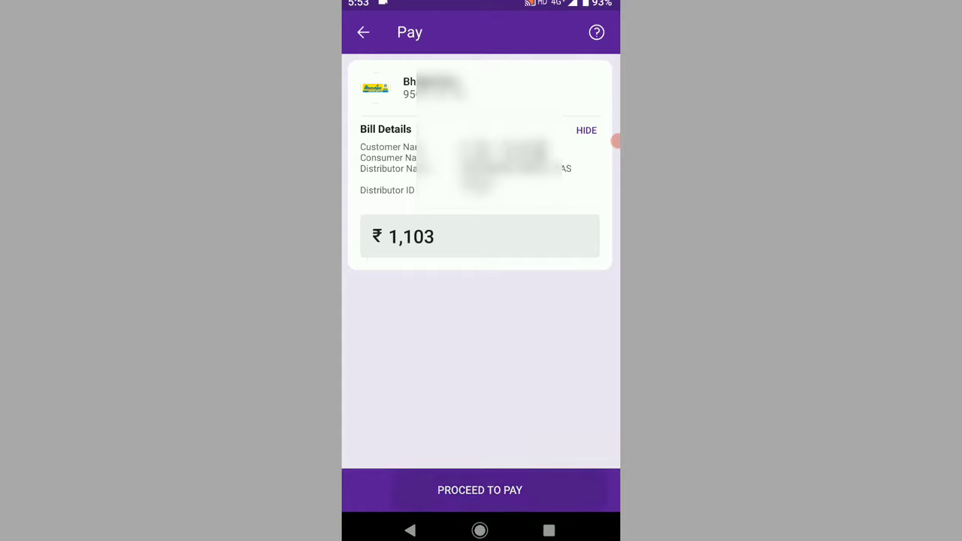
Proceed to pay and pay ₹1,103 from the selected bank account.
left_click(480, 490)
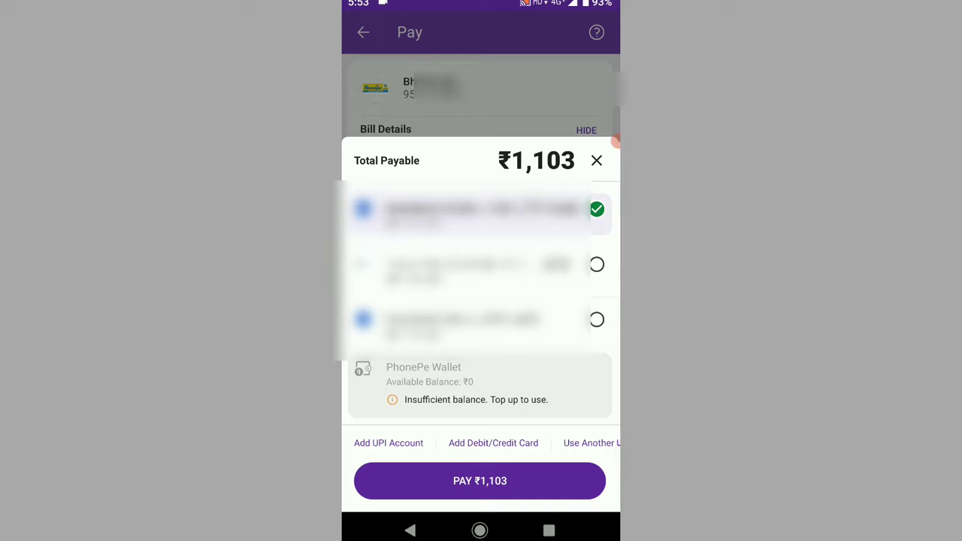
left_click(480, 481)
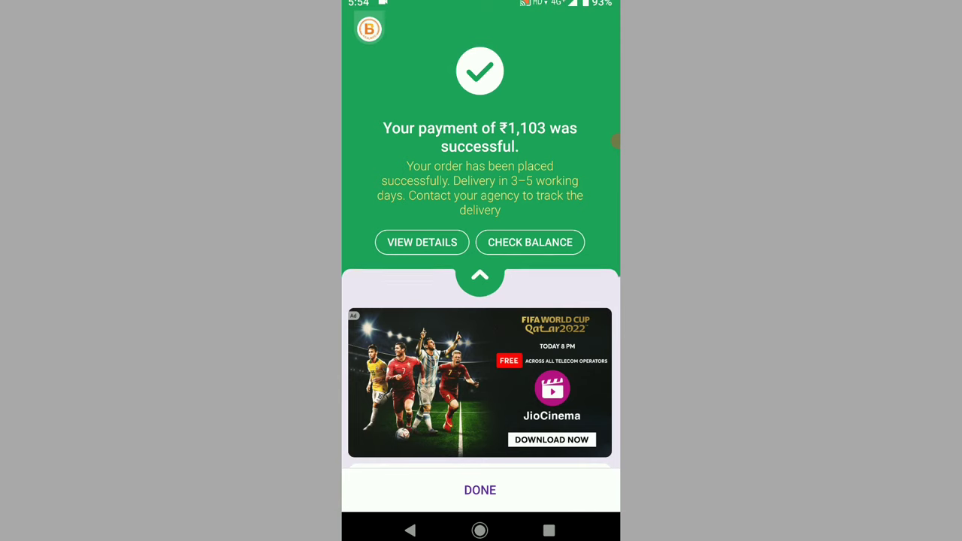
Close the payment success screen and open the History tab.
left_click(479, 489)
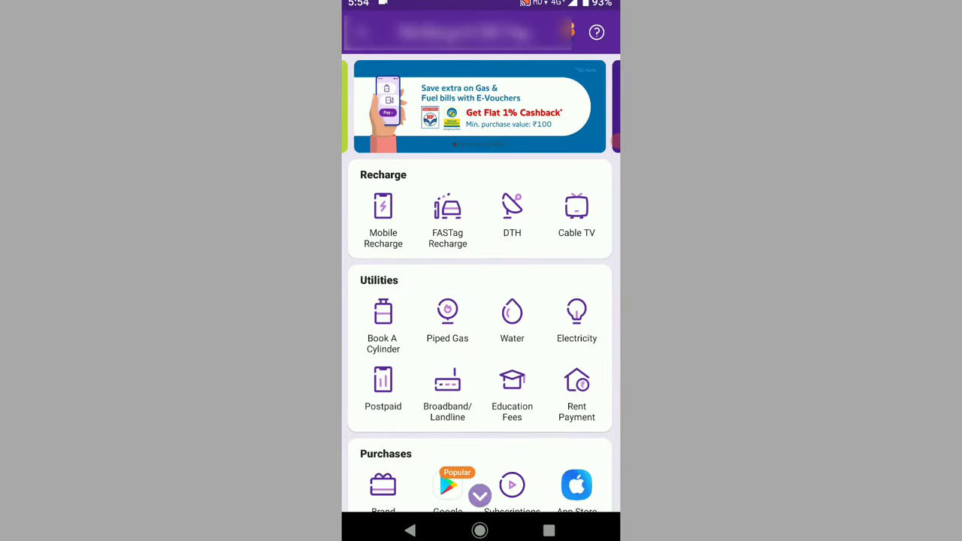
scroll("down", 3)
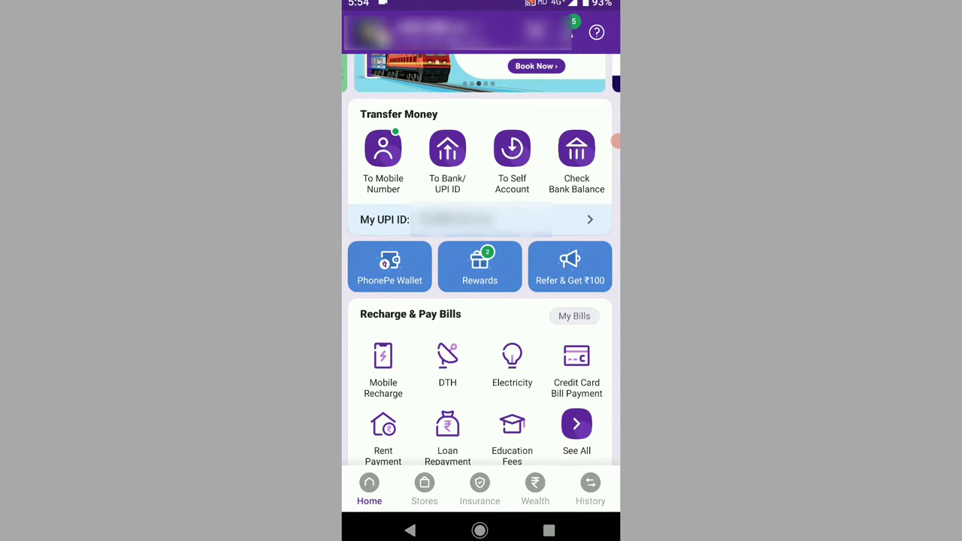
left_click(590, 488)
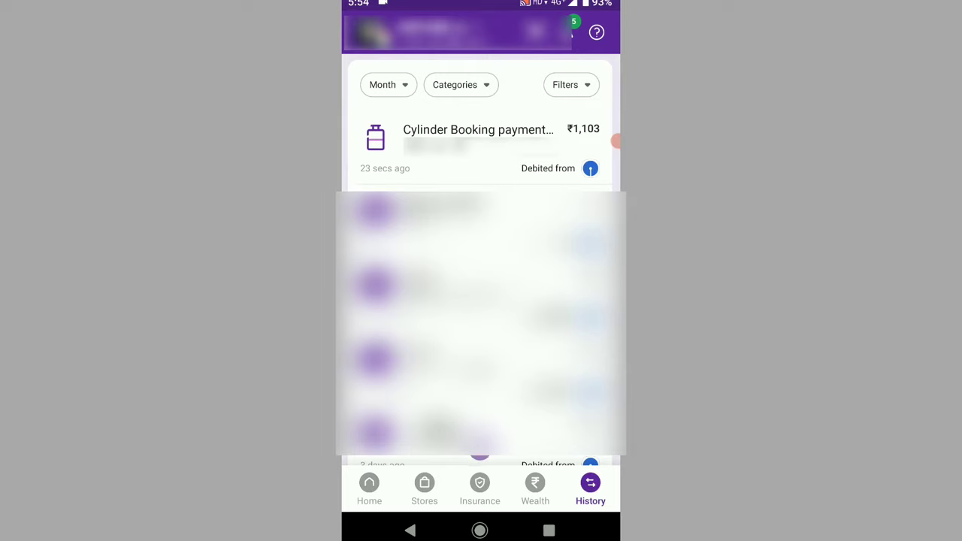
View the ₹1,103 Cylinder Booking entry with expanded Bill Details, then return Home.
left_click(478, 139)
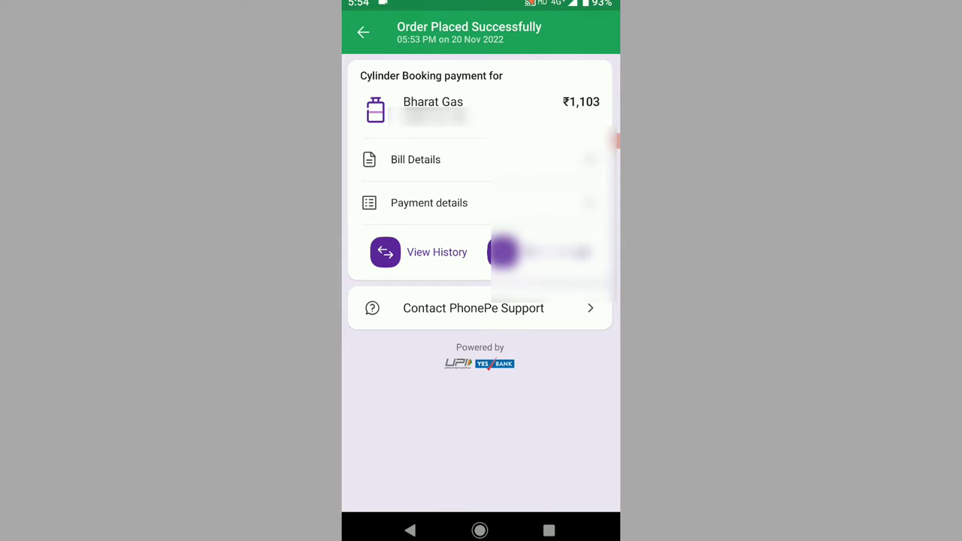
left_click(416, 160)
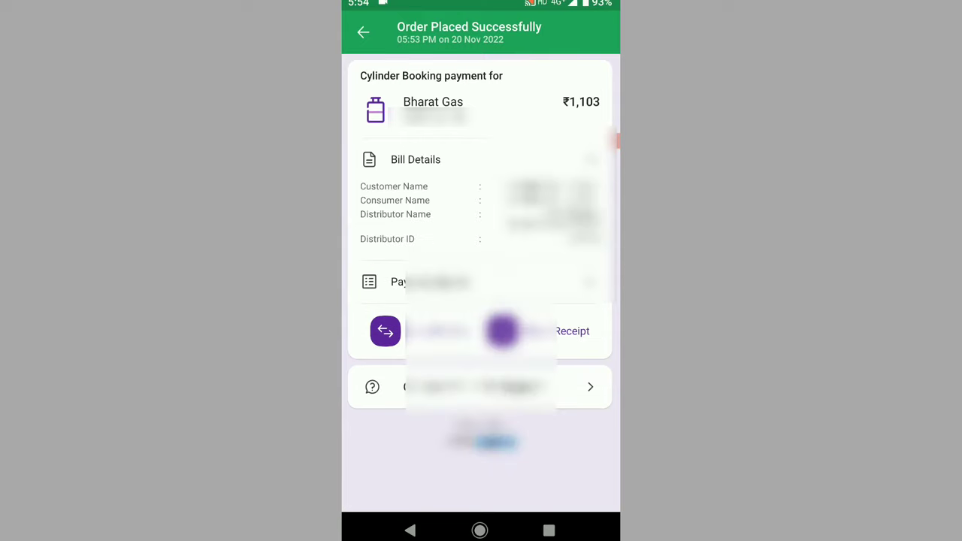
scroll("down", 3)
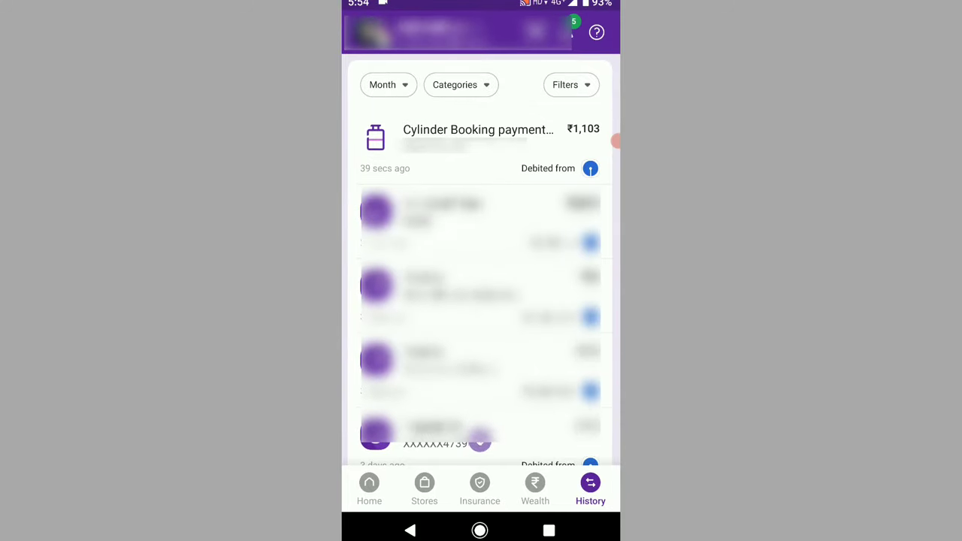
left_click(369, 489)
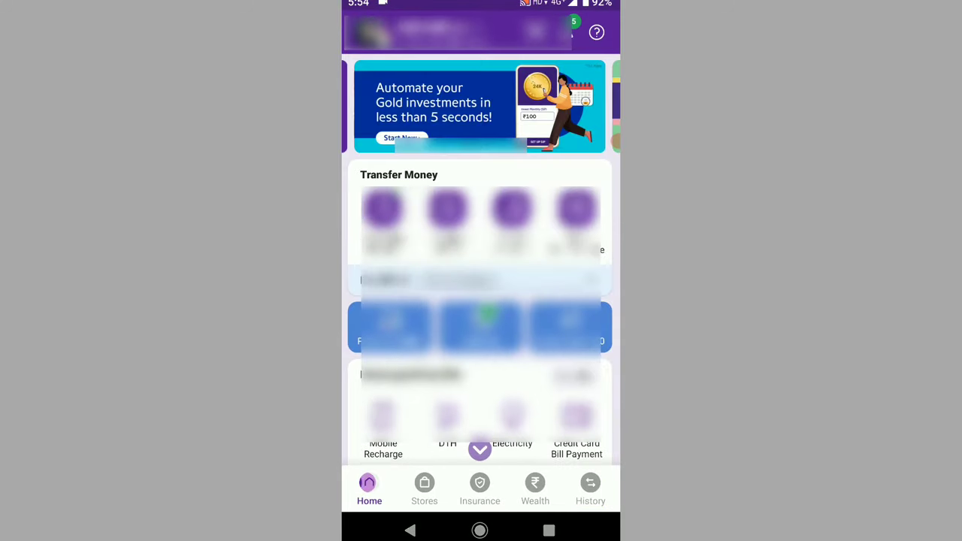